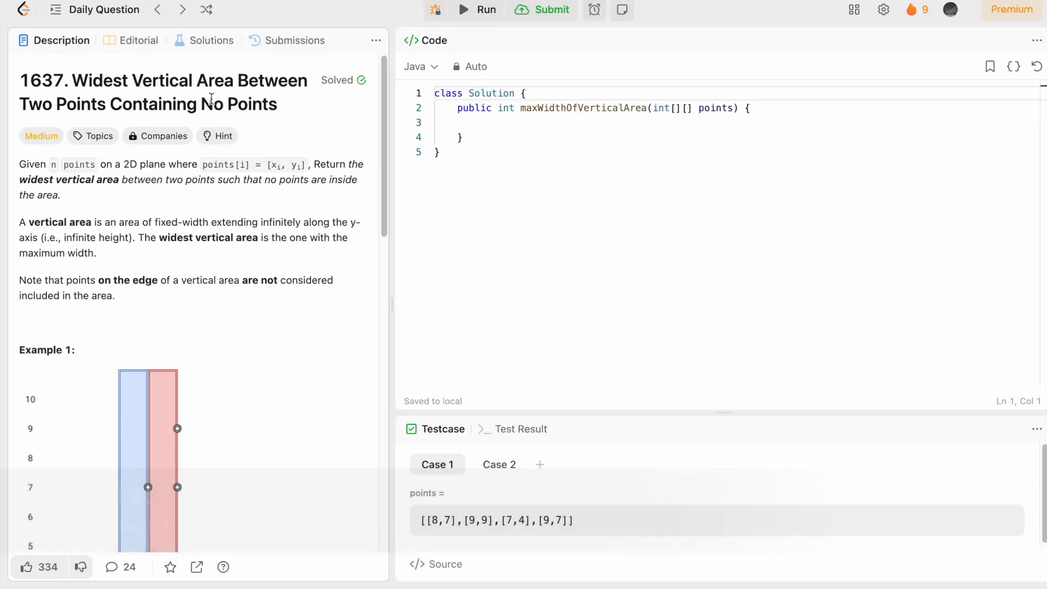
mouse_move(120, 85)
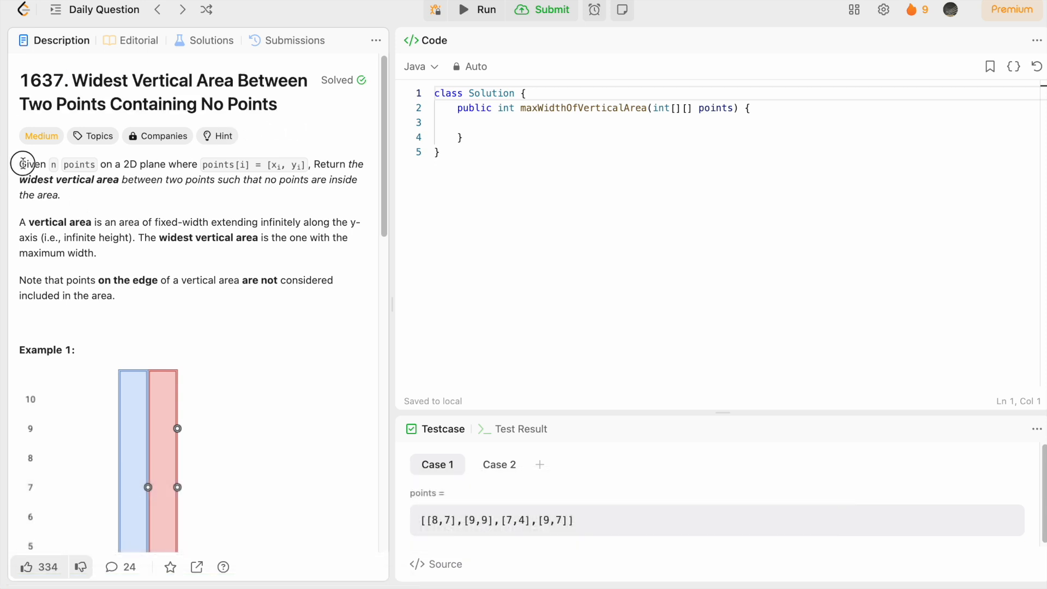
mouse_move(207, 164)
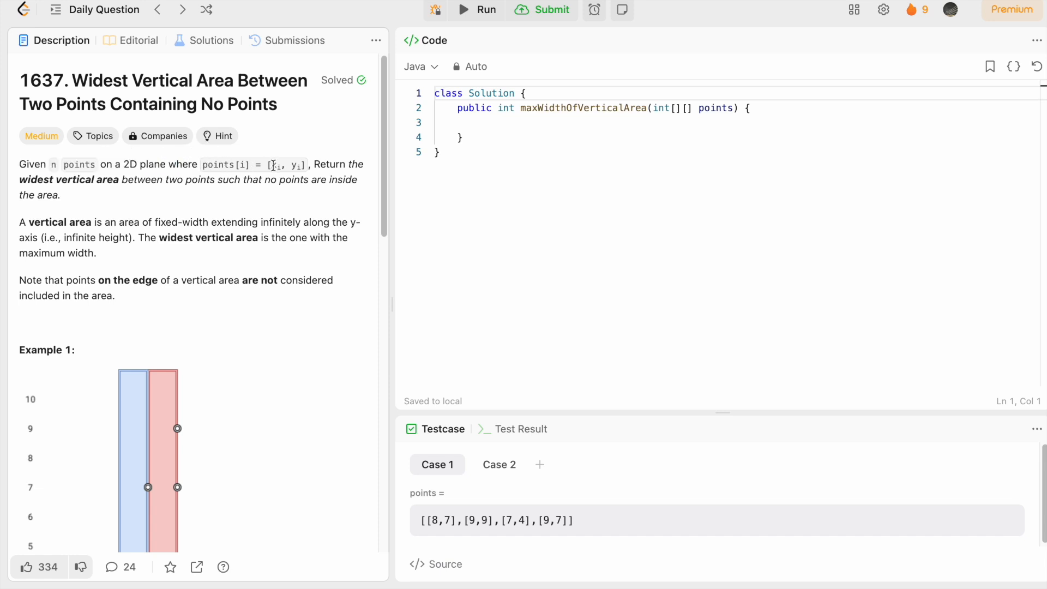
mouse_move(326, 174)
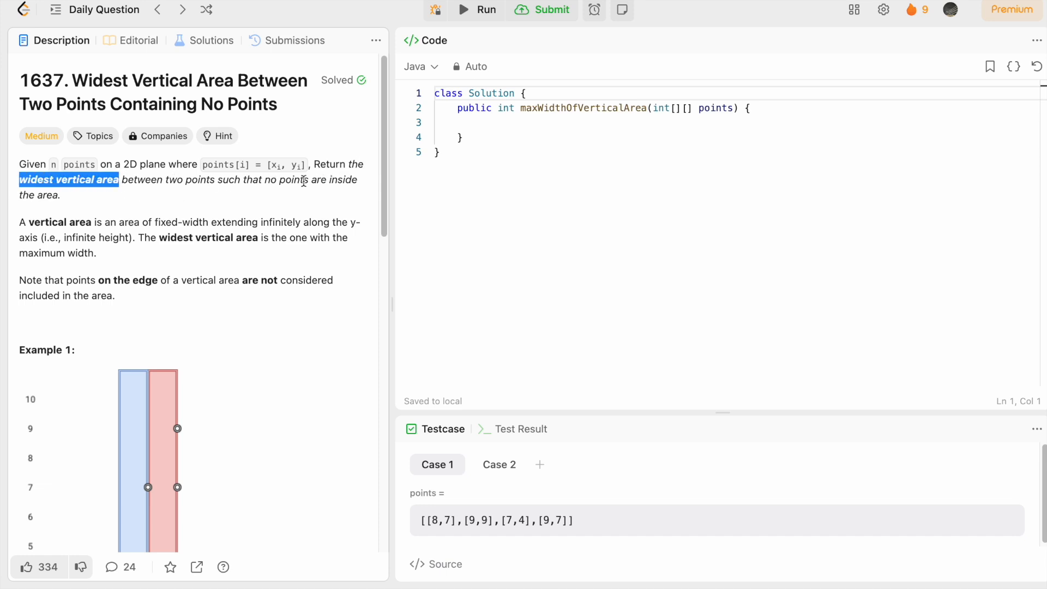
Highlight the definition of a vertical area, the 'infinite height' phrase and the x coordinate of each point
click(179, 204)
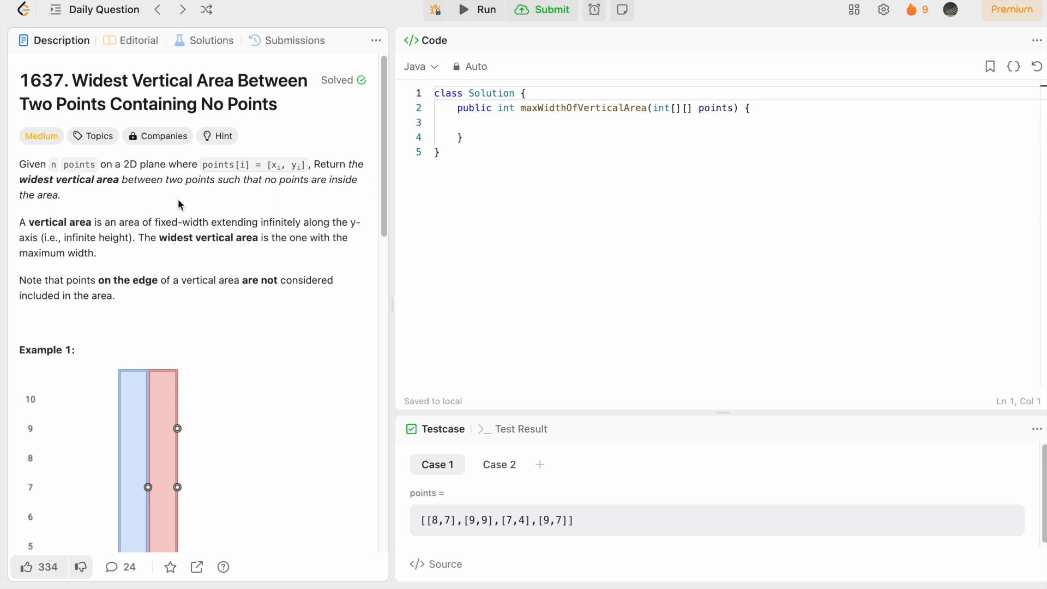
drag(19, 222, 202, 221)
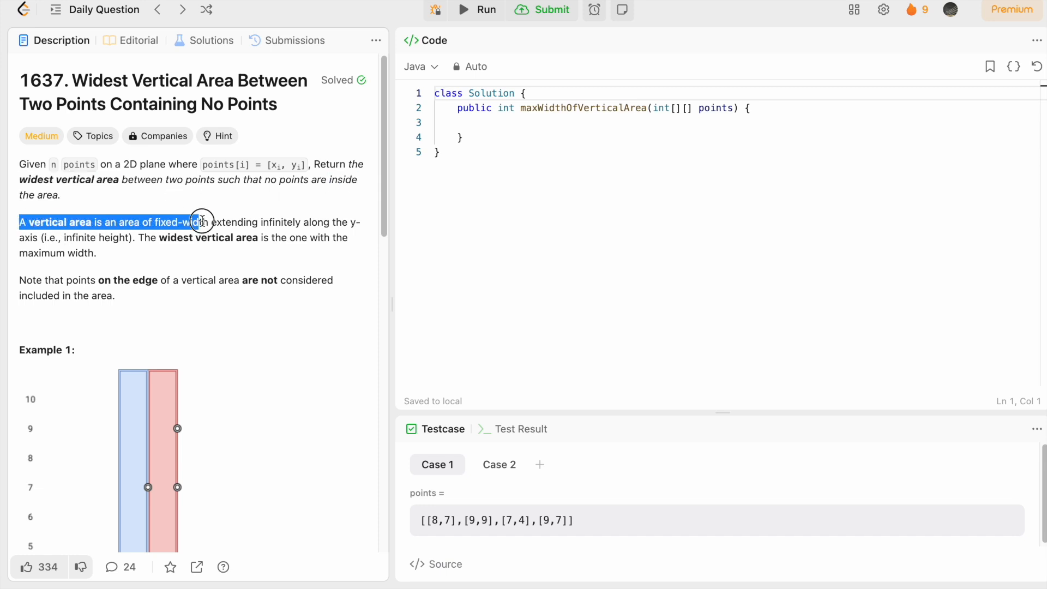
drag(201, 222, 358, 221)
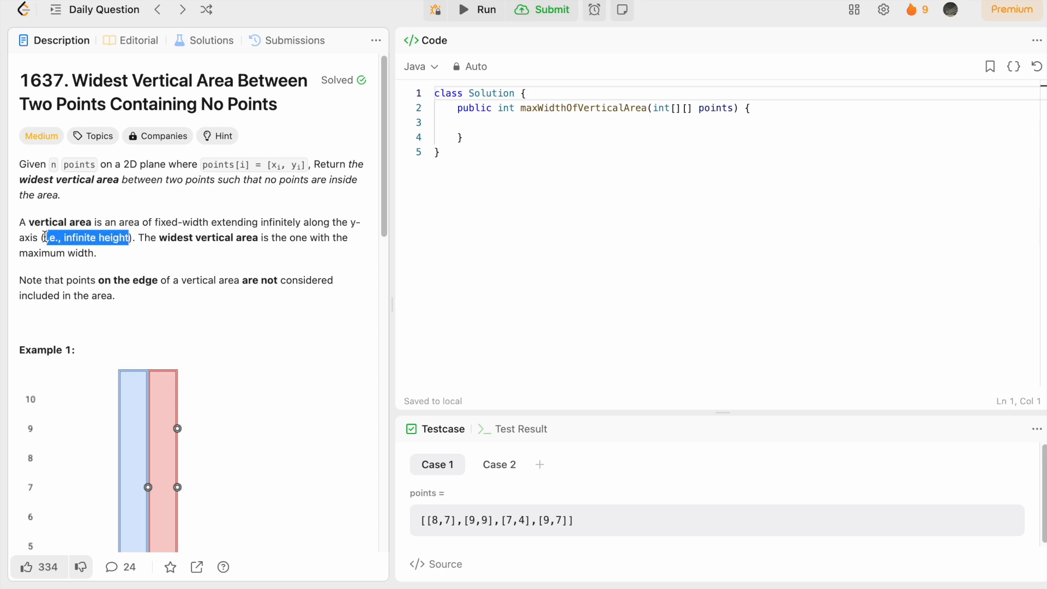
click(192, 237)
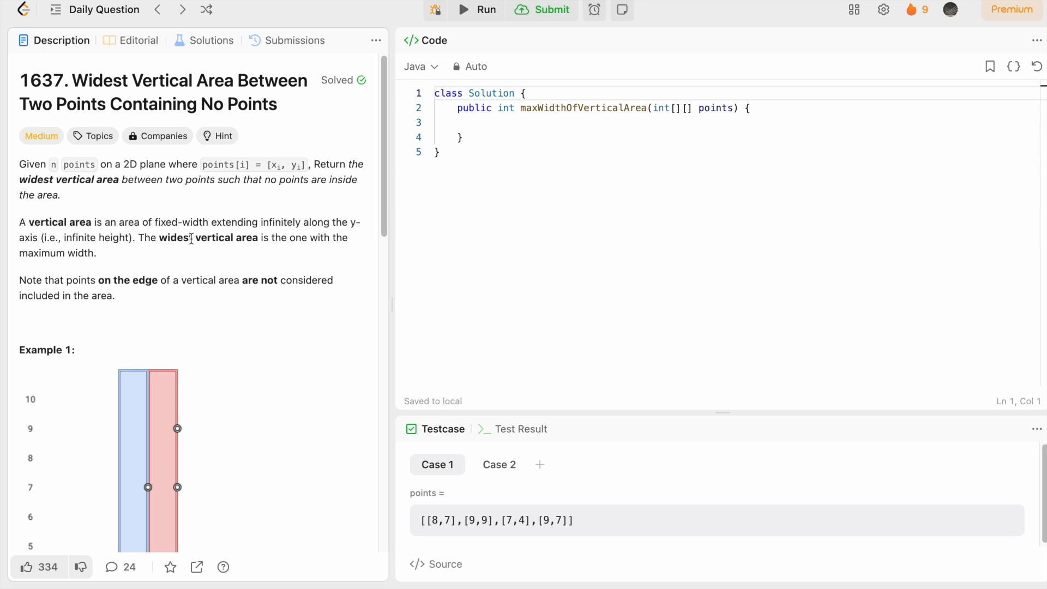
mouse_move(266, 251)
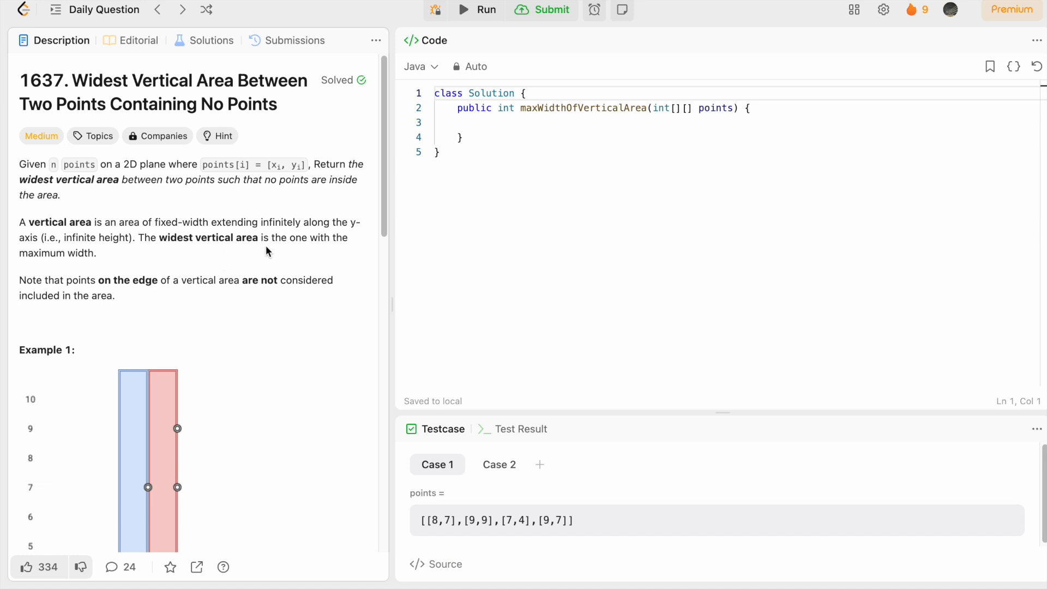
mouse_move(215, 256)
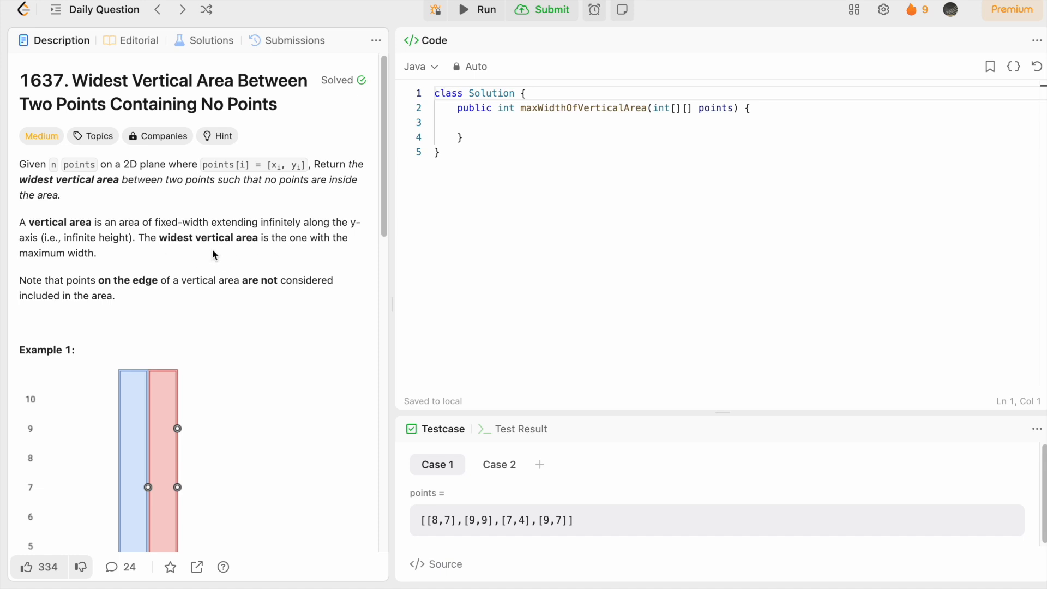
mouse_move(248, 164)
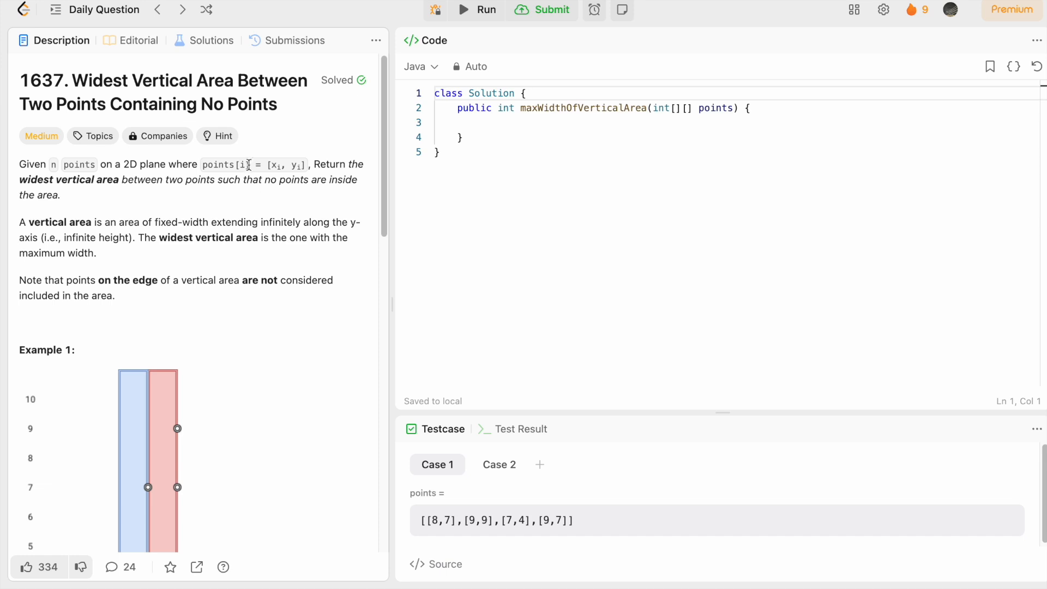
double_click(273, 165)
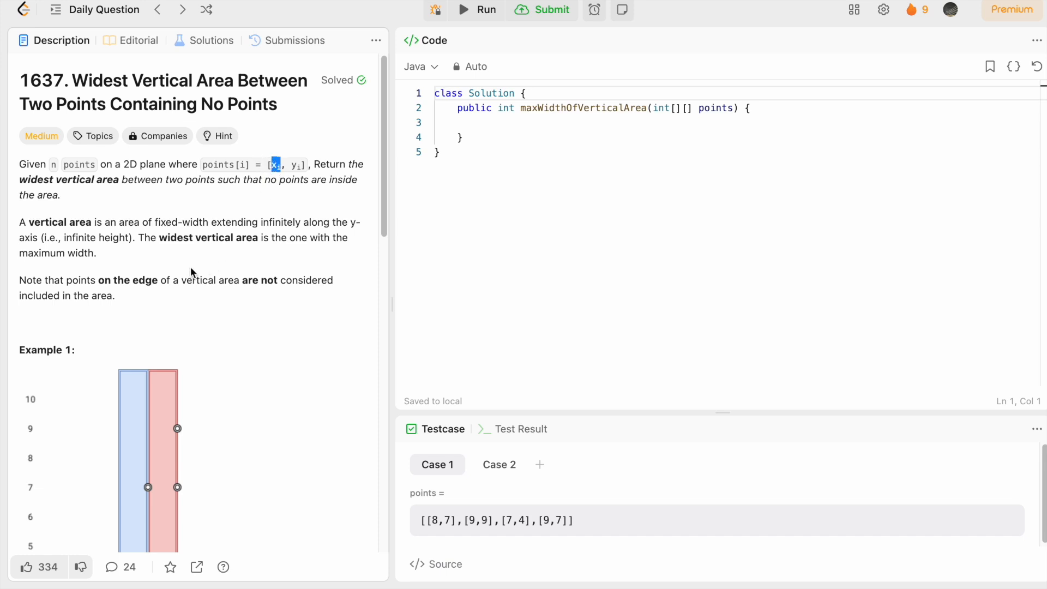
Scroll the Description panel down to Example 1's diagram with its input and output
scroll(down, 3)
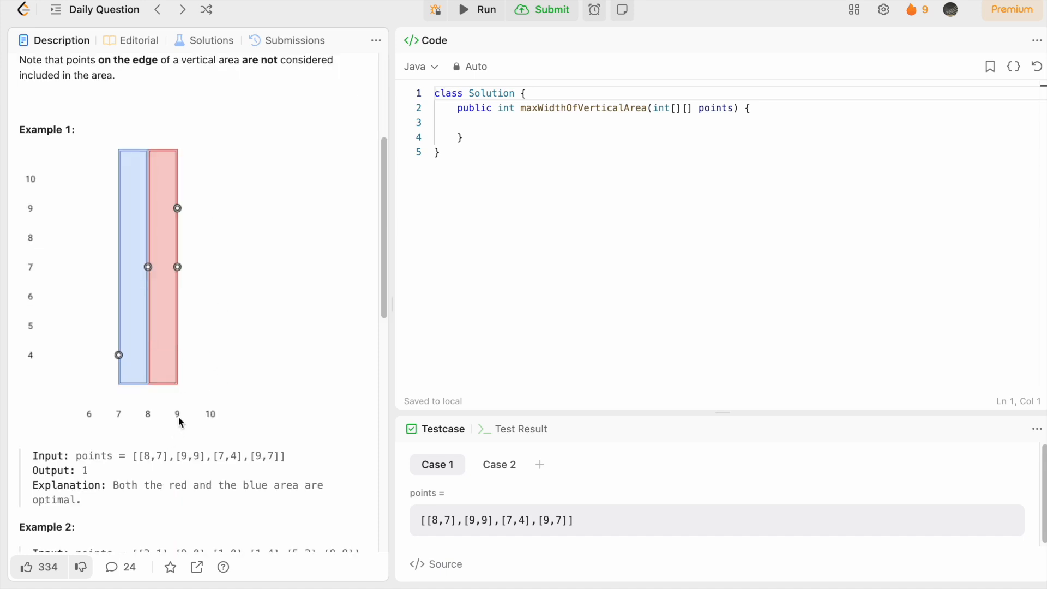
scroll(down, 3)
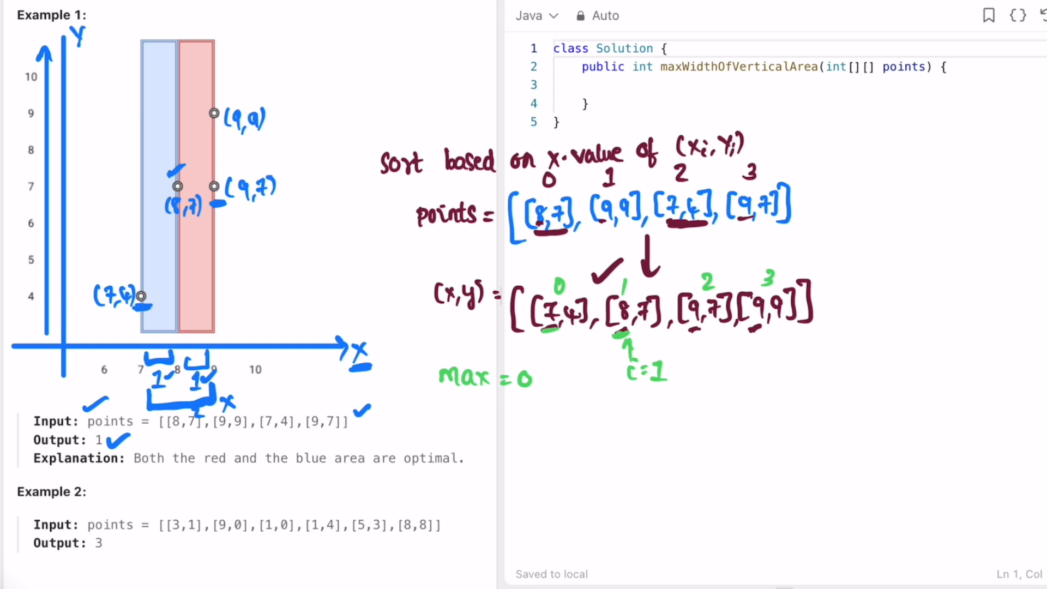
Note the value 8.7 while returning to the top of the problem statement
text(8.7)
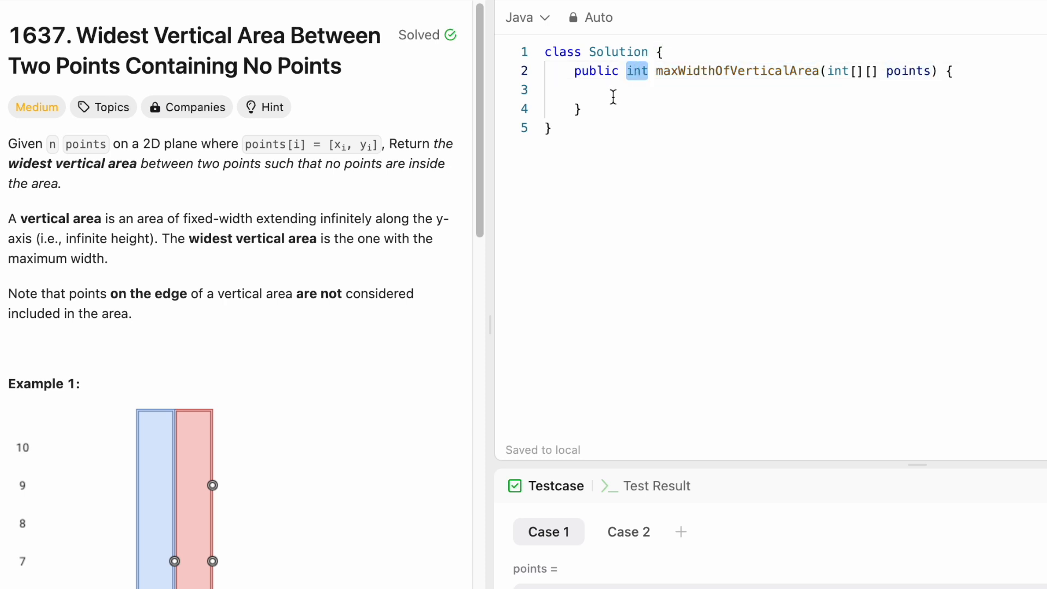
Write Arrays.sort(points, (a,b) -> Integer.compare(a[0],b[0])); as the method's first statement
click(604, 91)
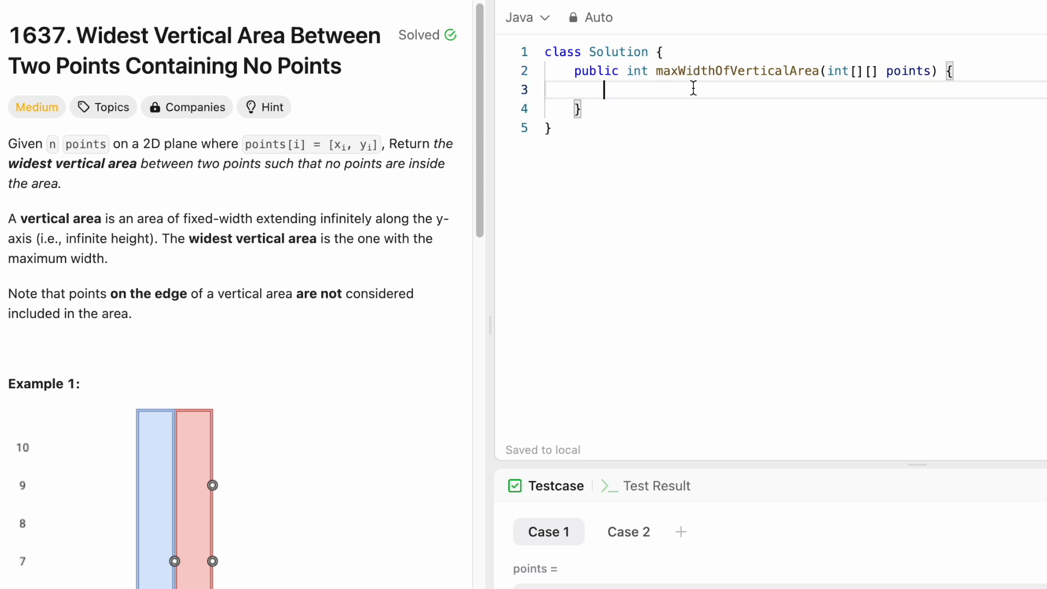
text(Arrays.sort(points, ()
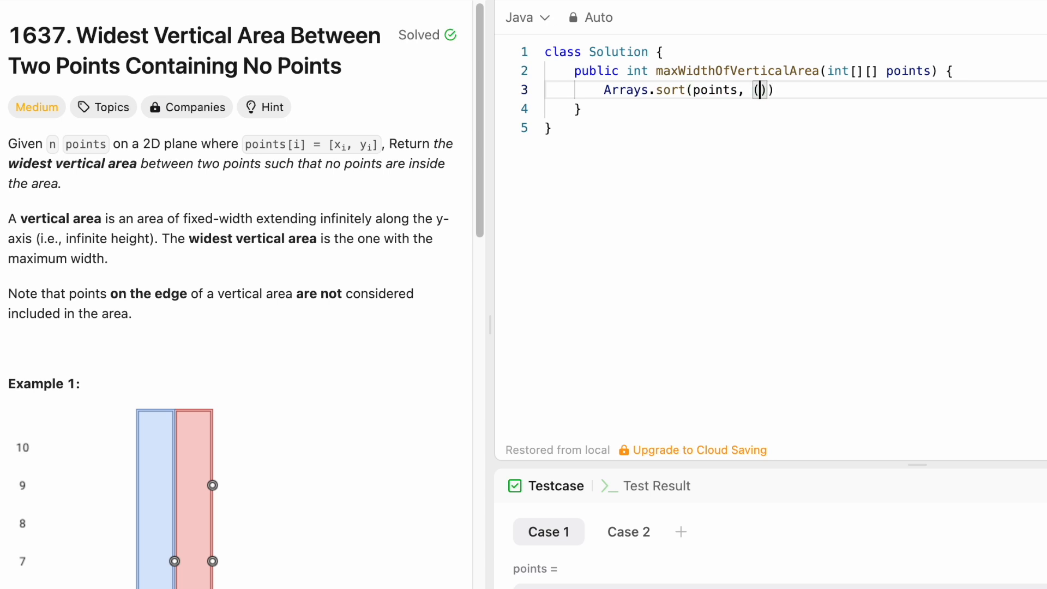
mouse_move(335, 205)
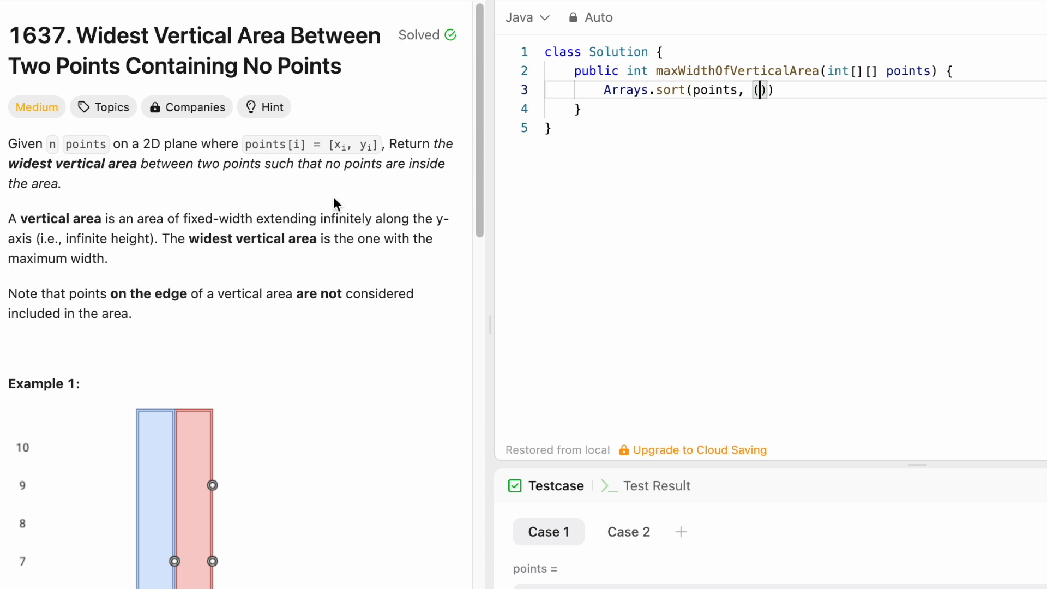
scroll(down, 3)
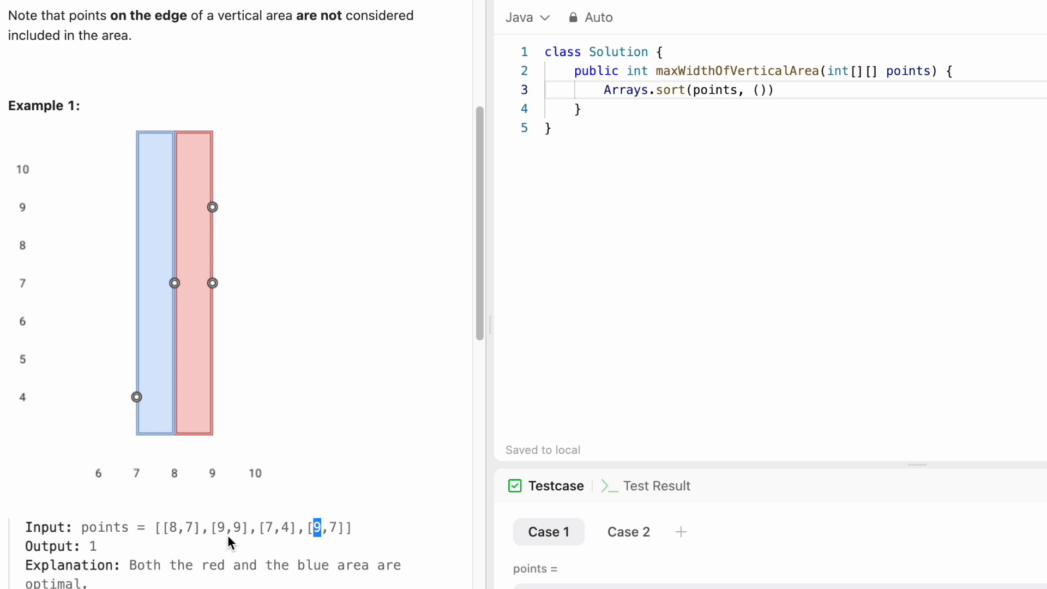
mouse_move(223, 527)
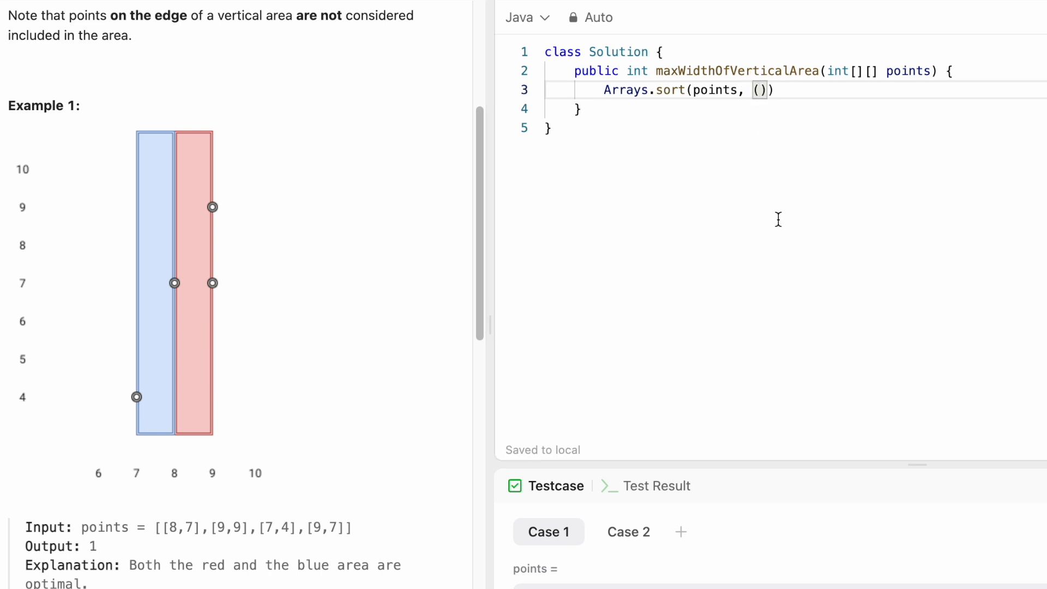
text(a,b)
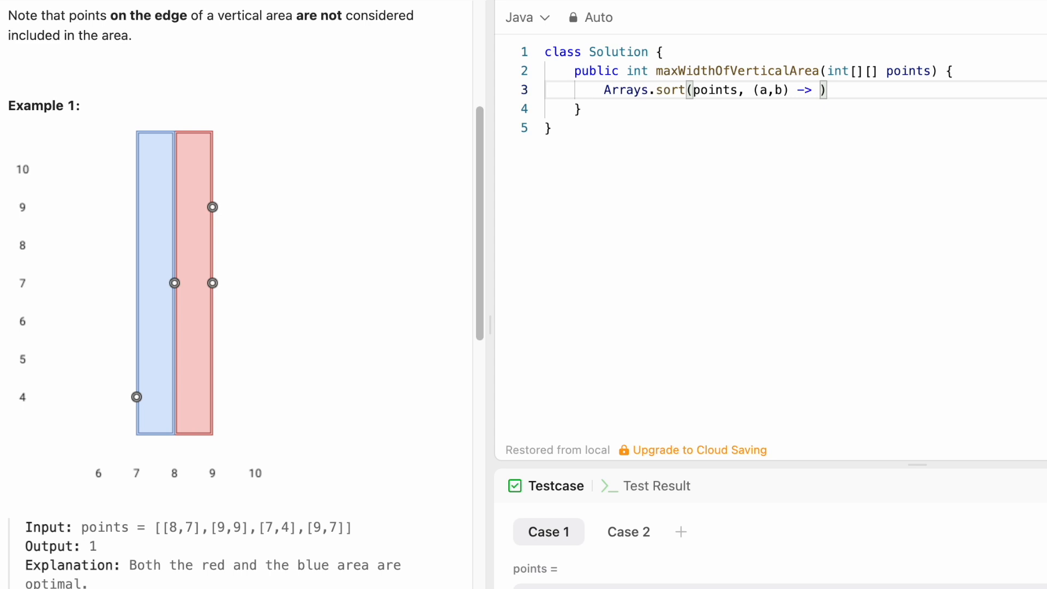
double_click(767, 91)
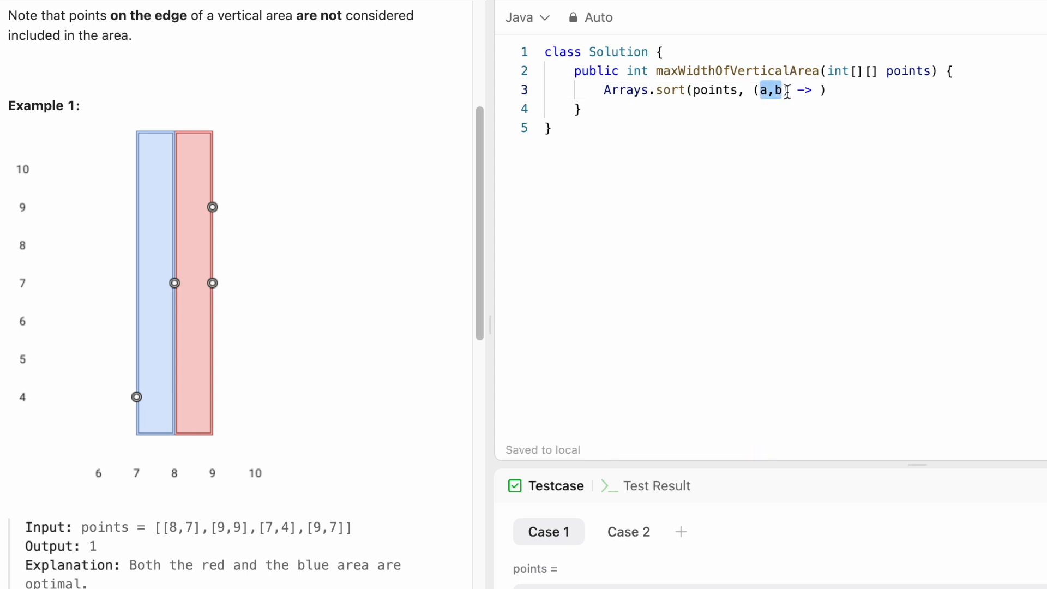
text(Integer.compare(a[)
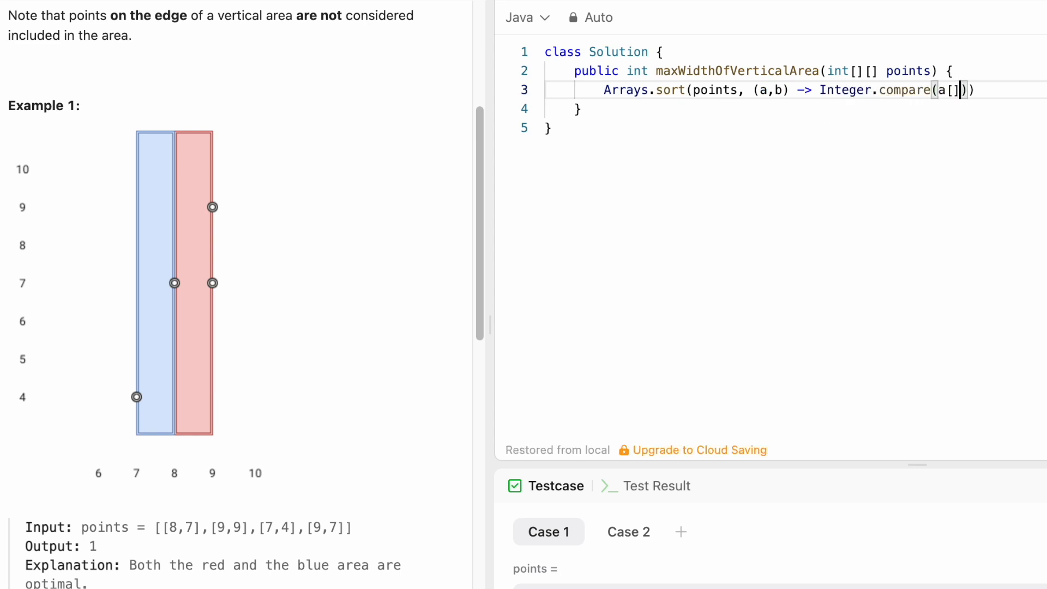
text([0],b)
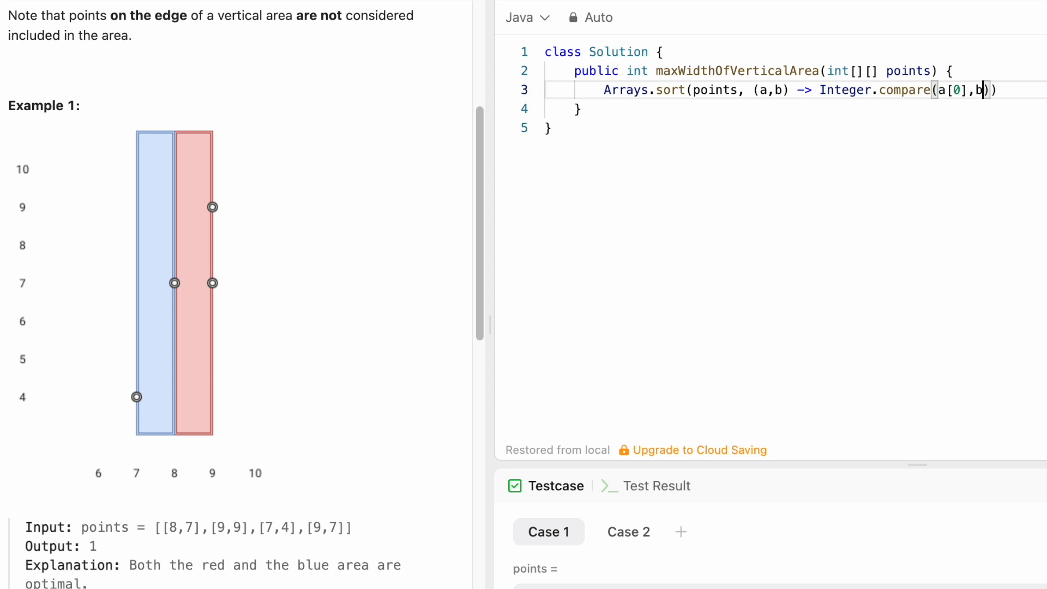
text([0]));)
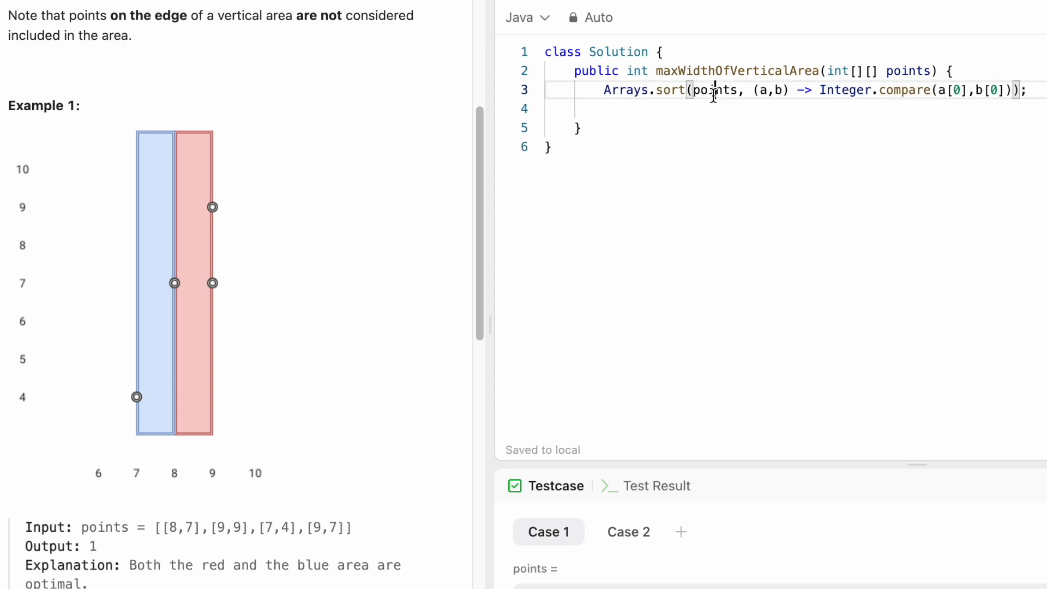
double_click(715, 90)
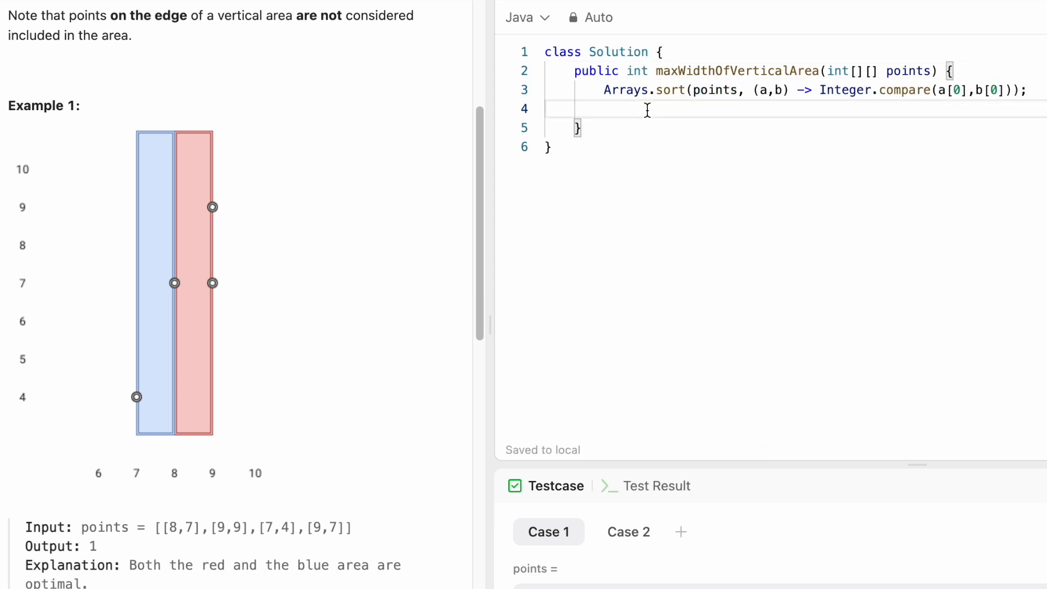
Declare int maxWidth = 0 and assign maxWidth = Math.max(...) inside the loop over sorted points
text(int maxWidth = 0;)
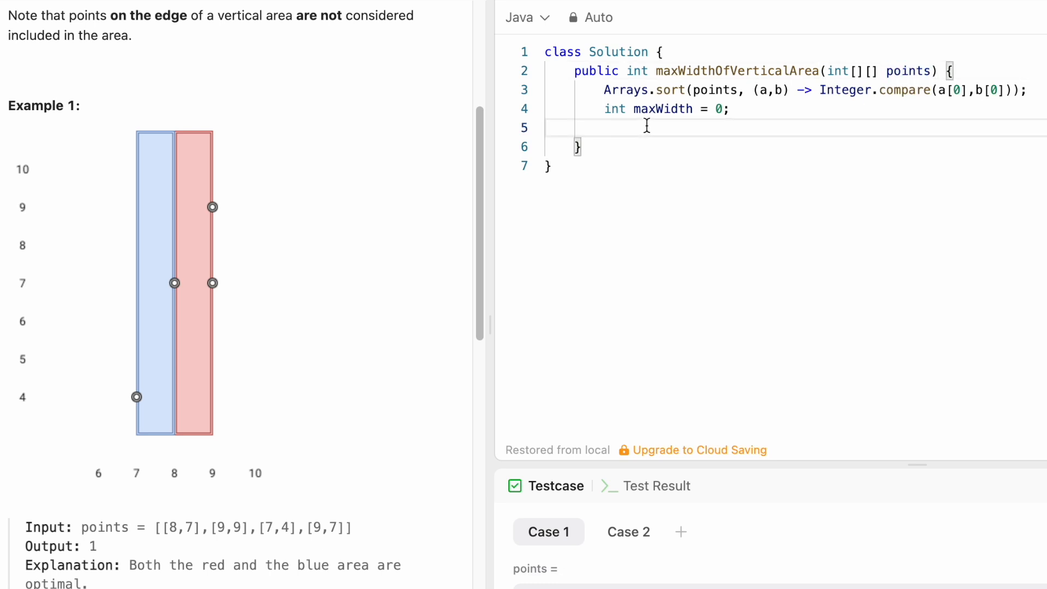
mouse_move(776, 192)
text(for (int i = 1; i < points.length; i++) {)
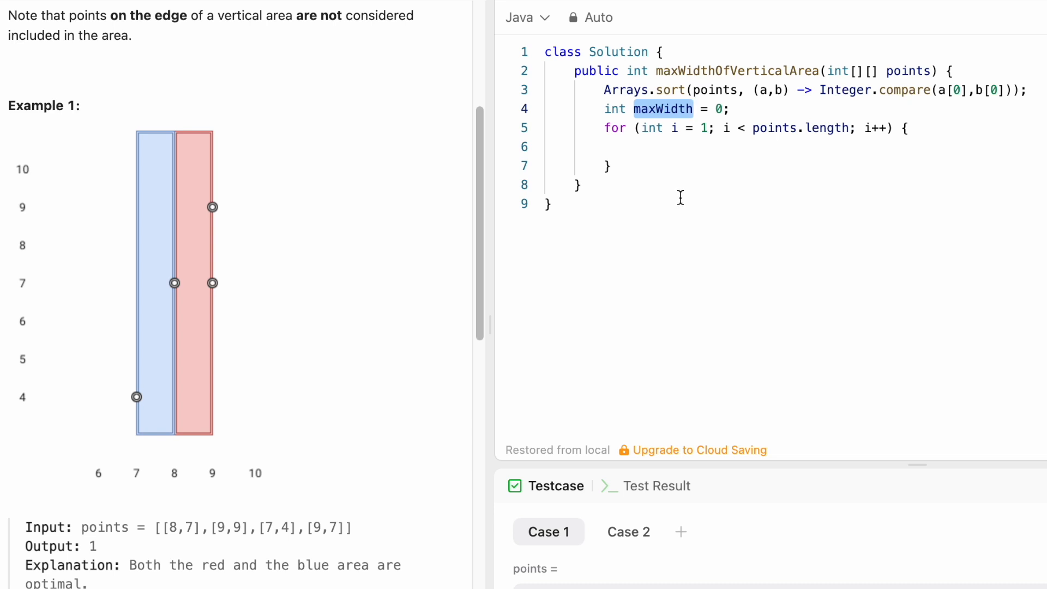
text(maxWidth)
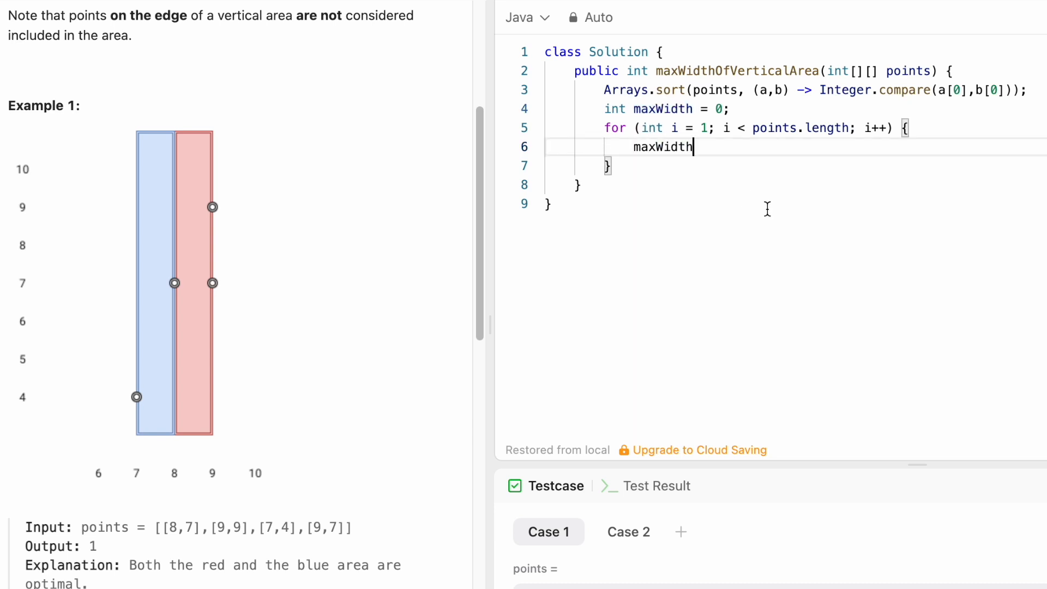
text(=)
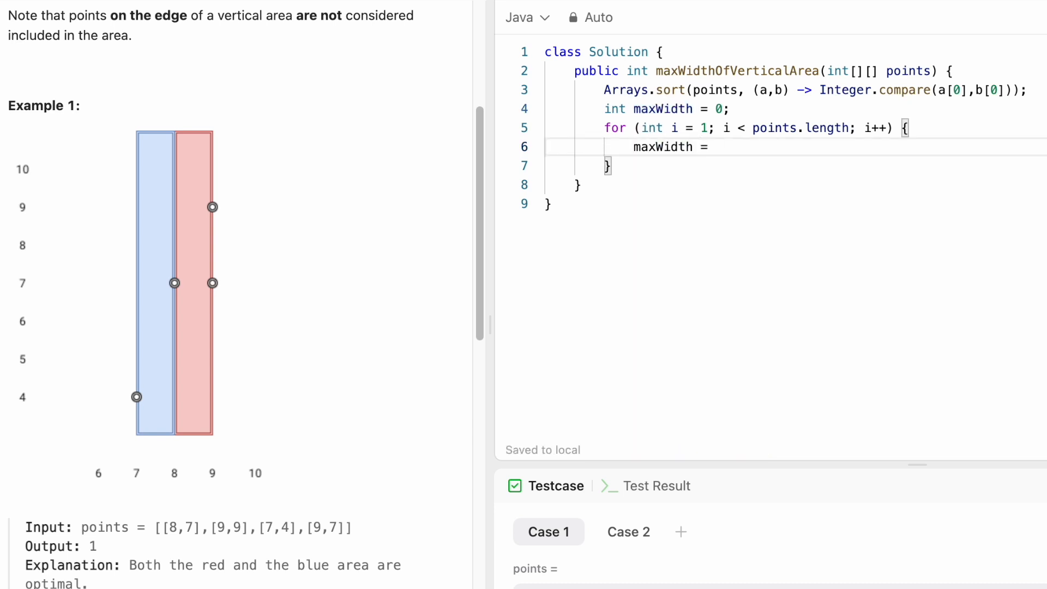
text(Math.max(maxWidth, points[i][0] - points[i - 1][0]);)
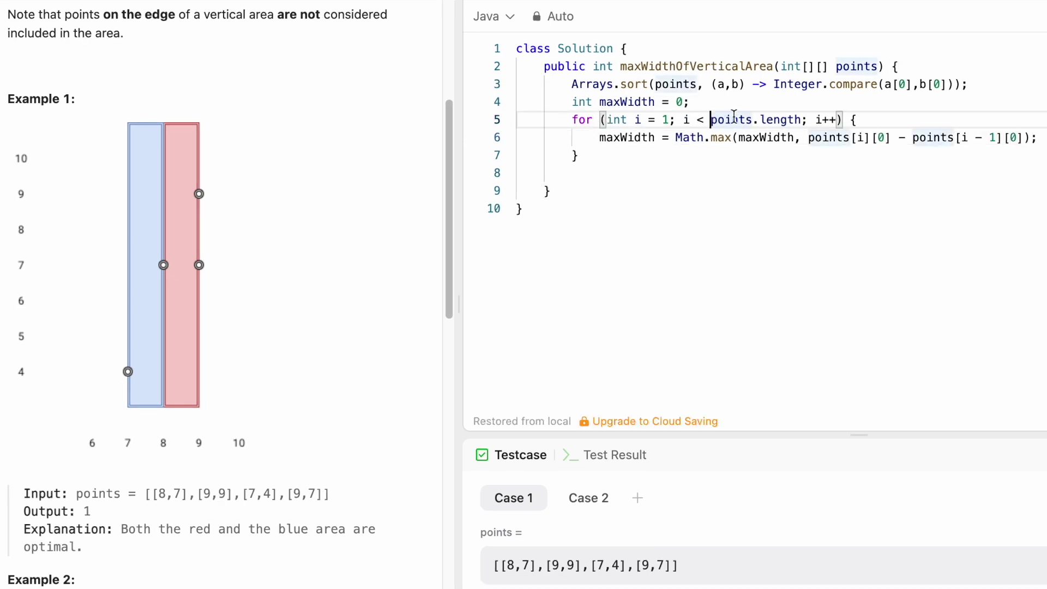
Complete the loop taking the gap points[i][0] - points[i-1][0] and begin the return statement
double_click(732, 120)
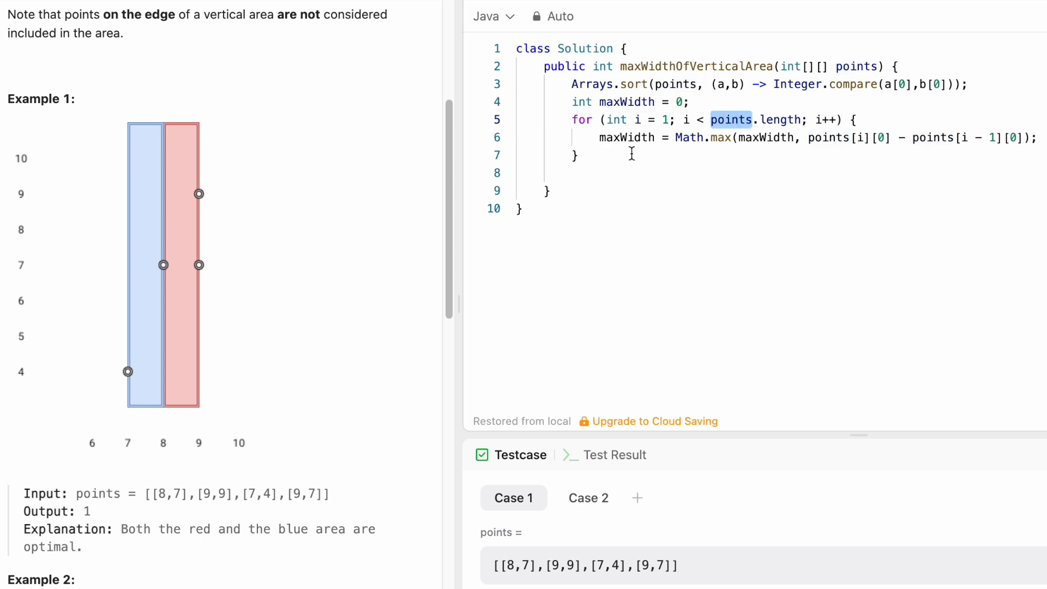
double_click(627, 137)
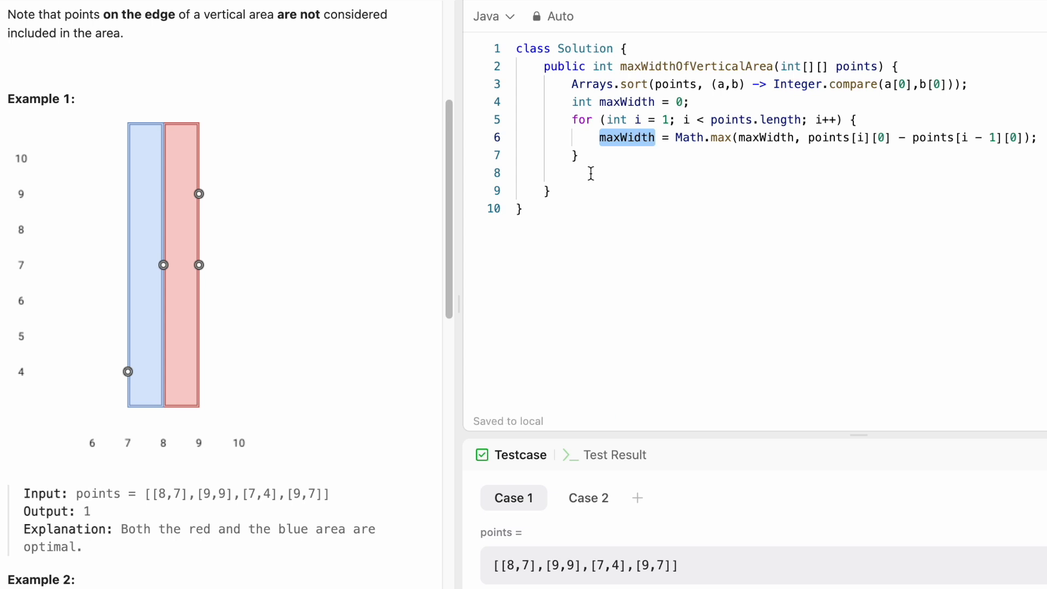
text(return maxWidth;)
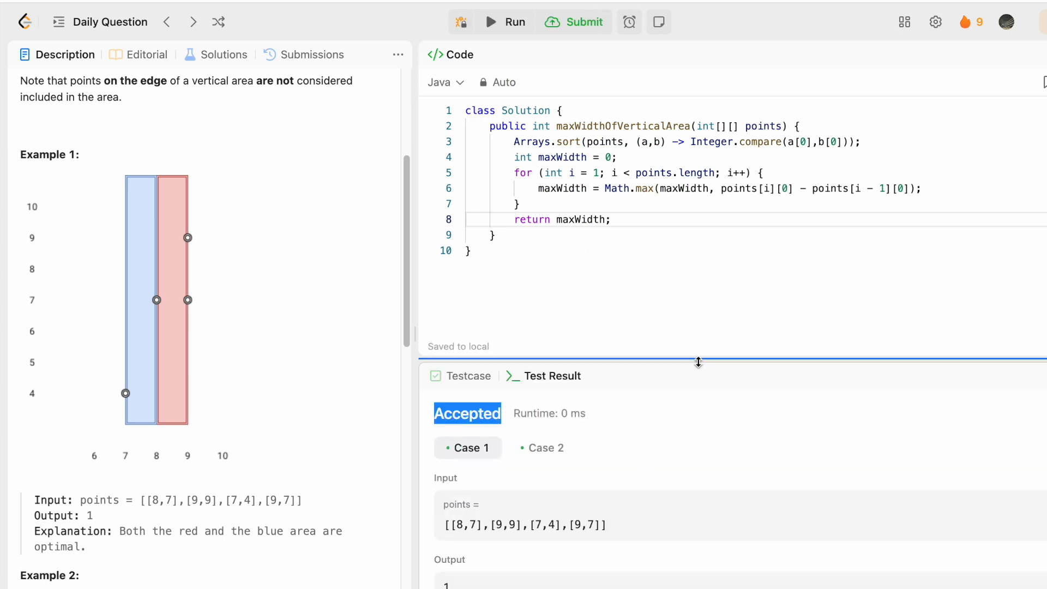
mouse_move(705, 372)
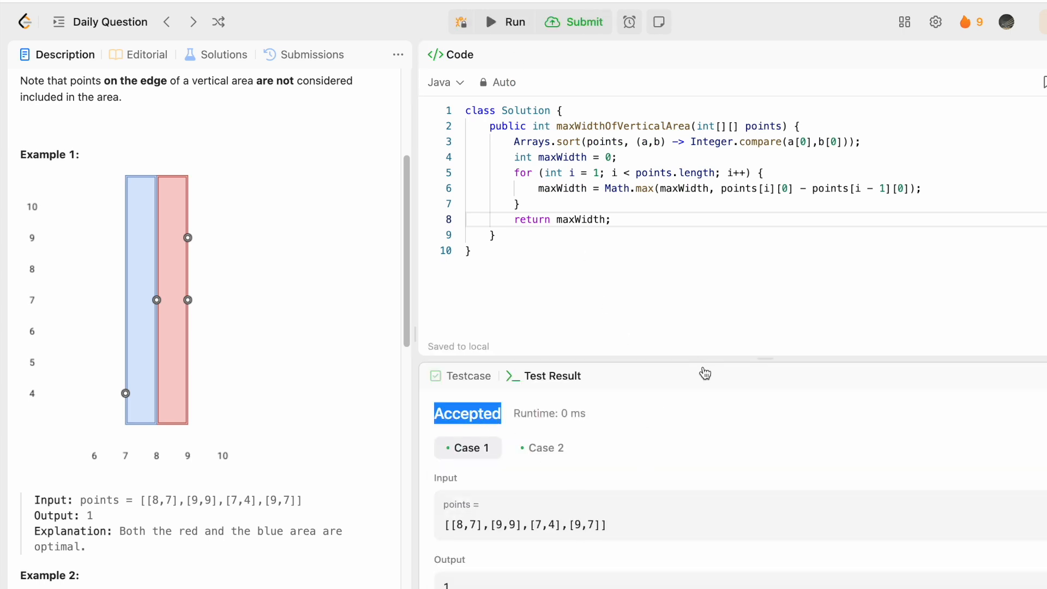
Return maxWidth, run the solution and confirm the Accepted result
click(582, 22)
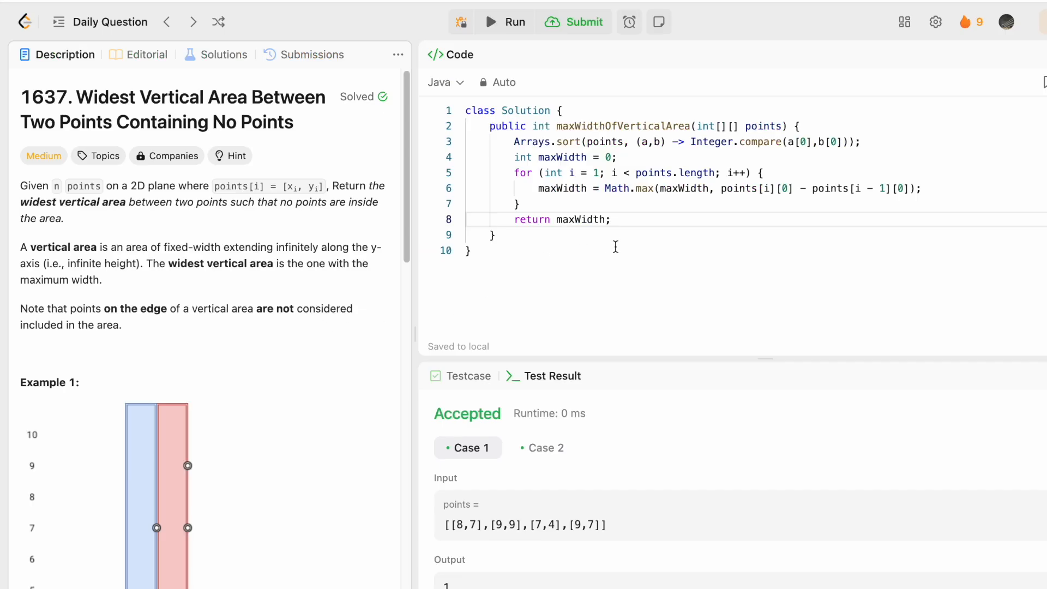
double_click(566, 142)
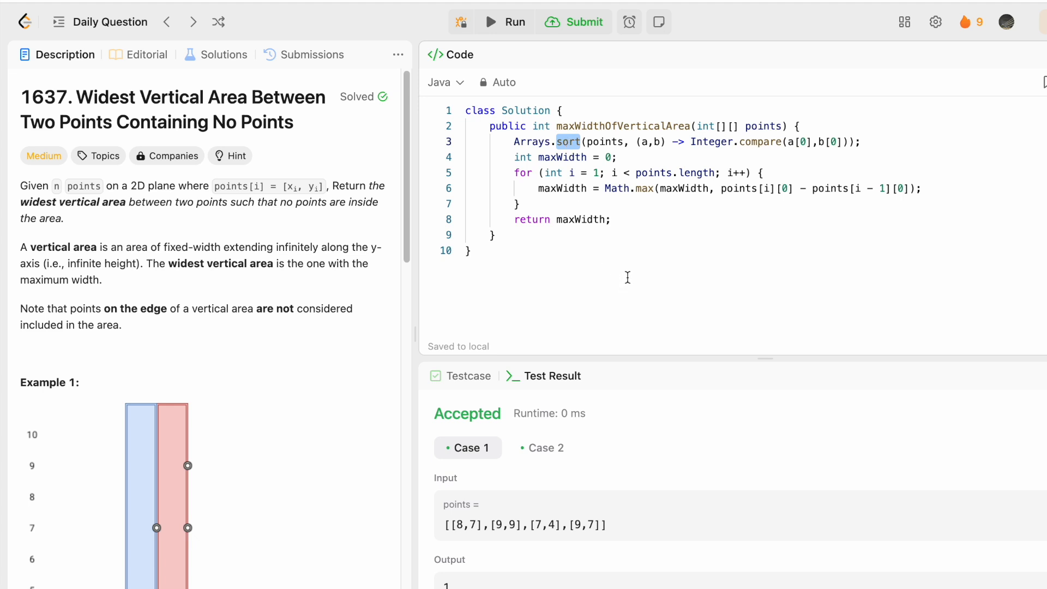
mouse_move(318, 383)
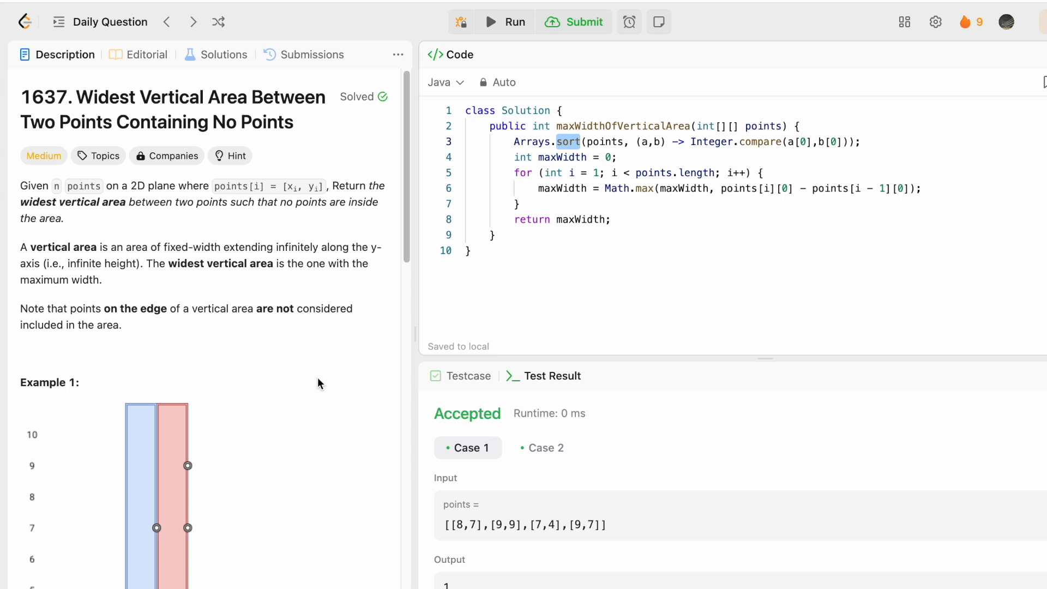